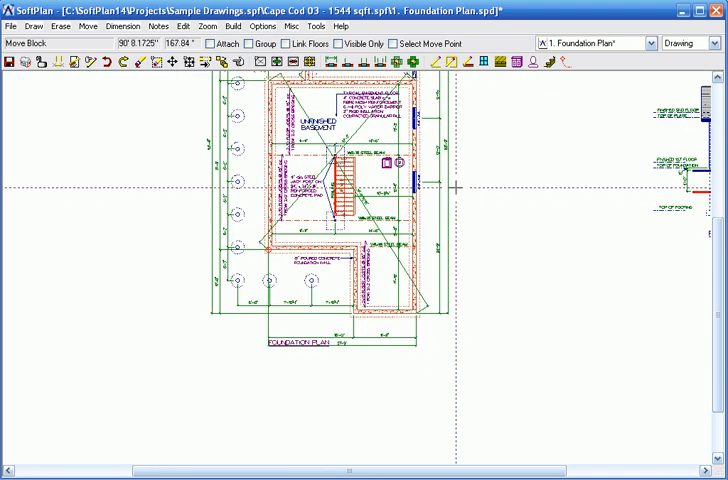
Switch the foundation plan drawing to the Site view
left_click(688, 43)
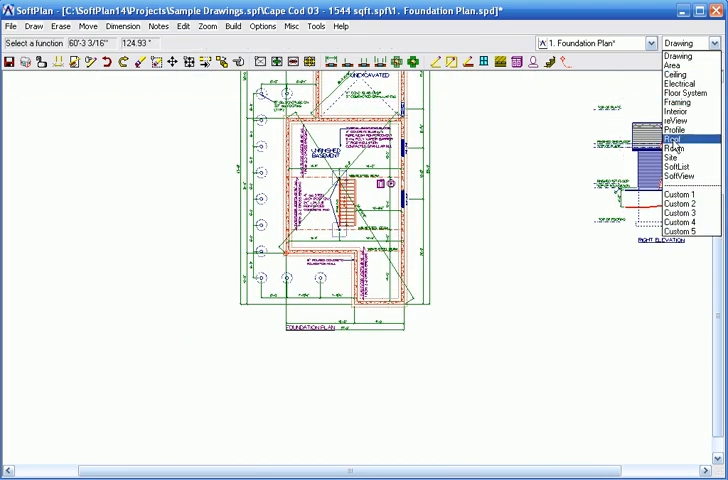
left_click(667, 157)
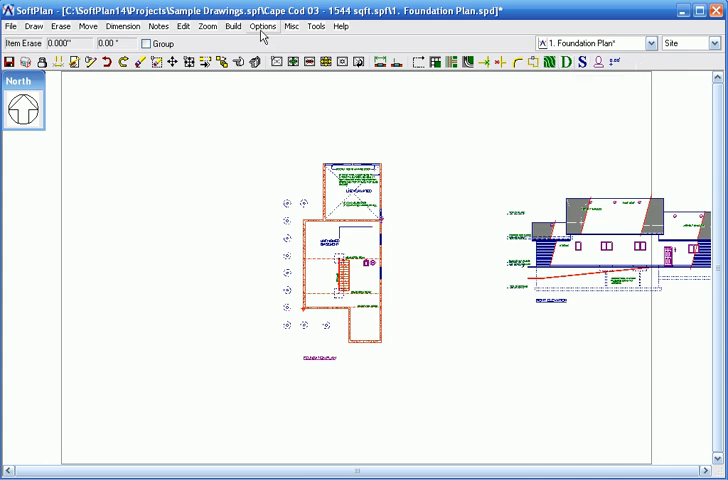
Sketch a rectangular property line around the house using Draw > Site Line > Property
left_click(33, 26)
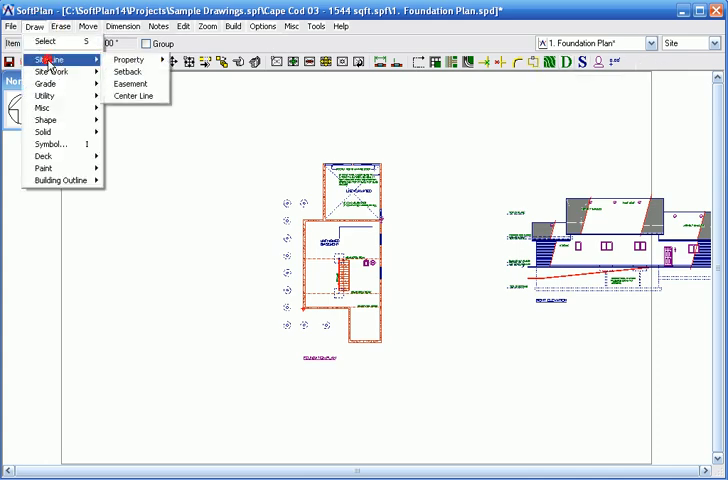
left_click(128, 59)
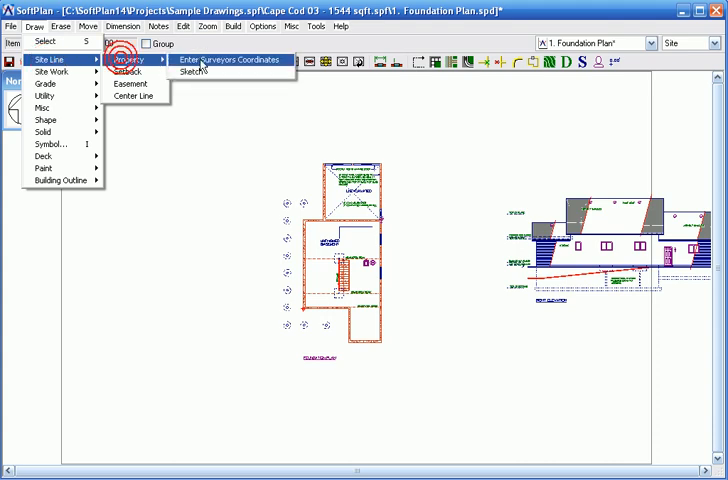
mouse_move(196, 70)
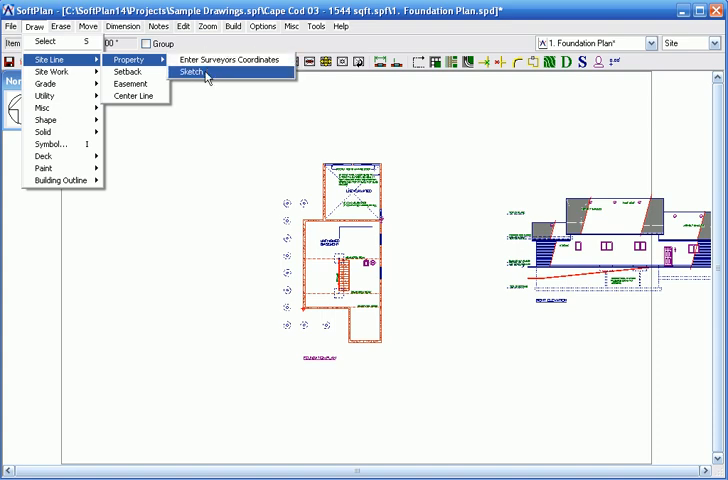
left_click(190, 72)
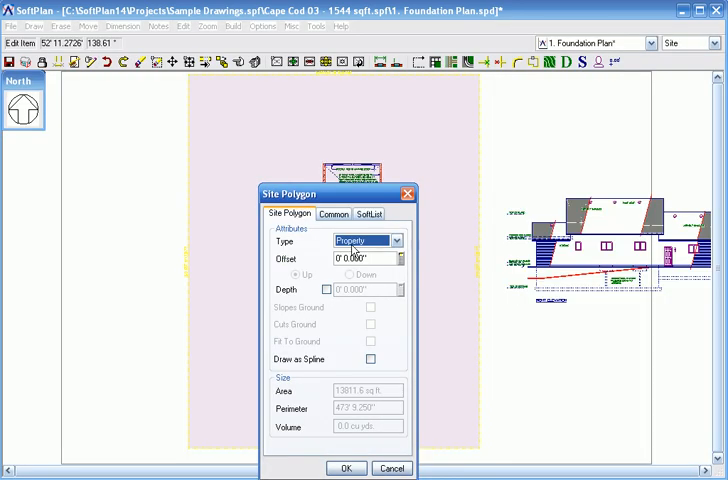
Give the property boundary a 7'6" upward offset
left_click(362, 258)
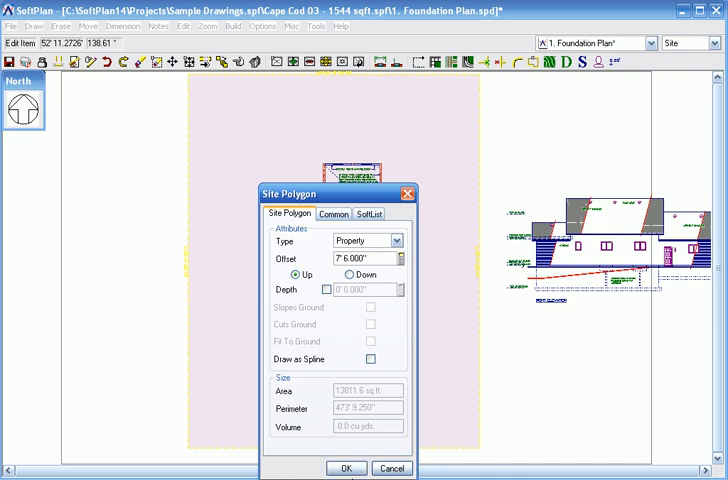
left_click(345, 468)
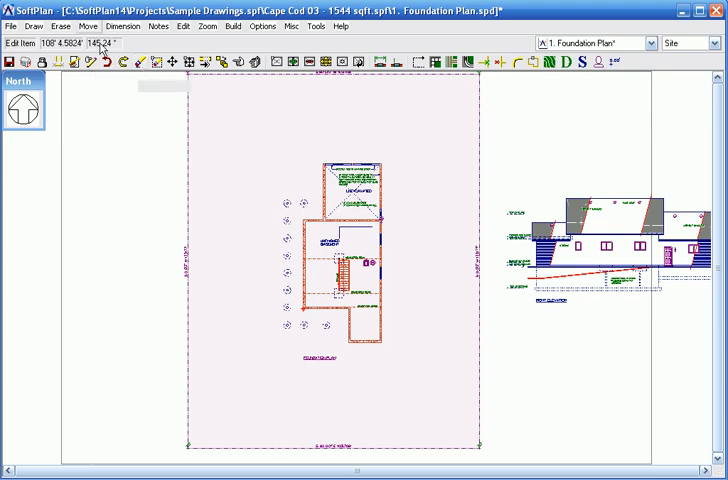
Place a grade shot point on the left property line
left_click(30, 27)
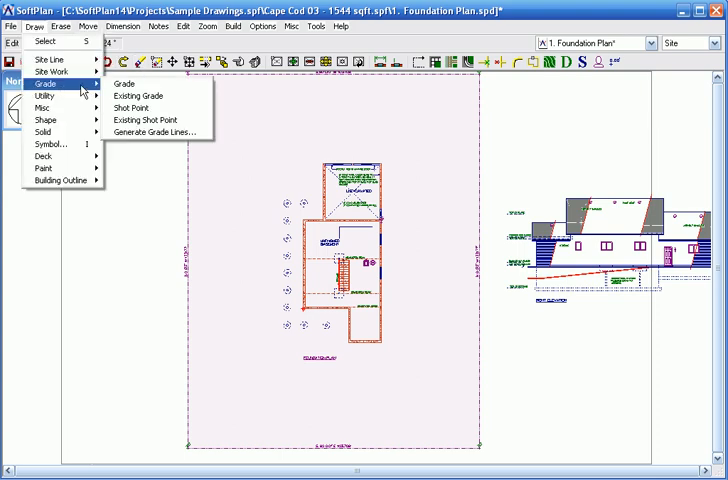
mouse_move(130, 108)
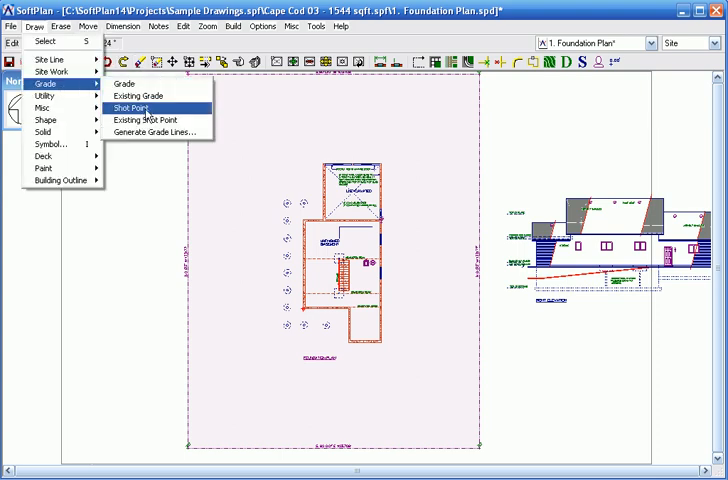
left_click(131, 108)
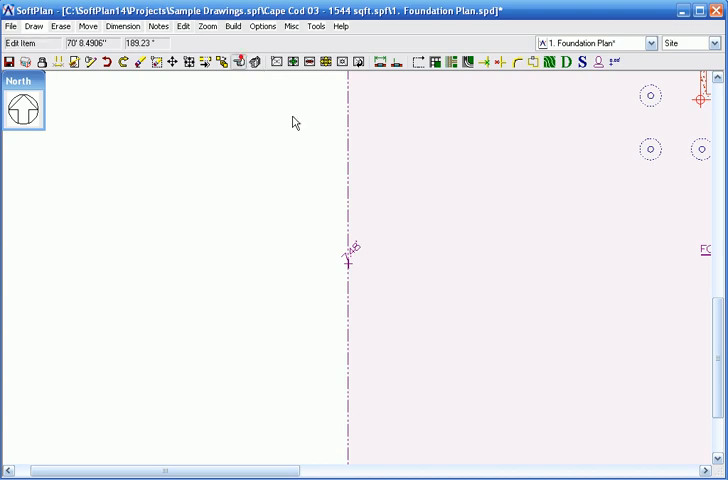
Set the shot point elevation to 4.00' and add another shot point on the property line
left_click(345, 265)
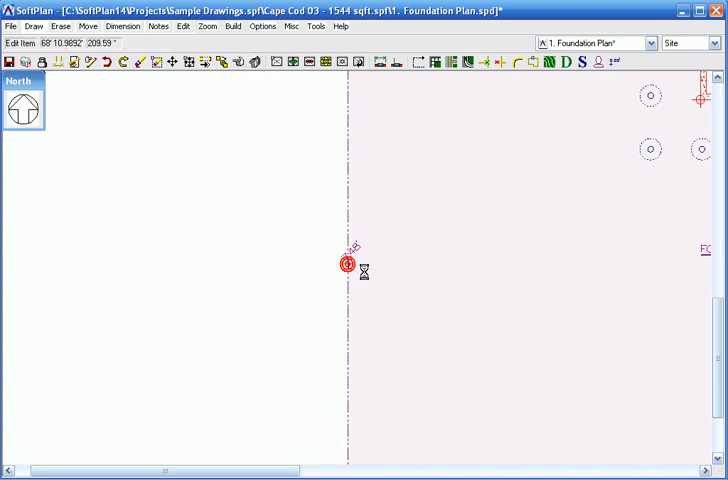
left_click(340, 265)
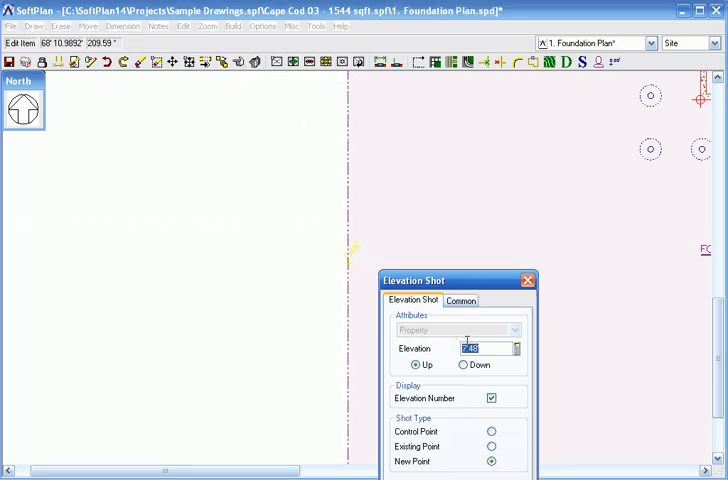
type("4.00'")
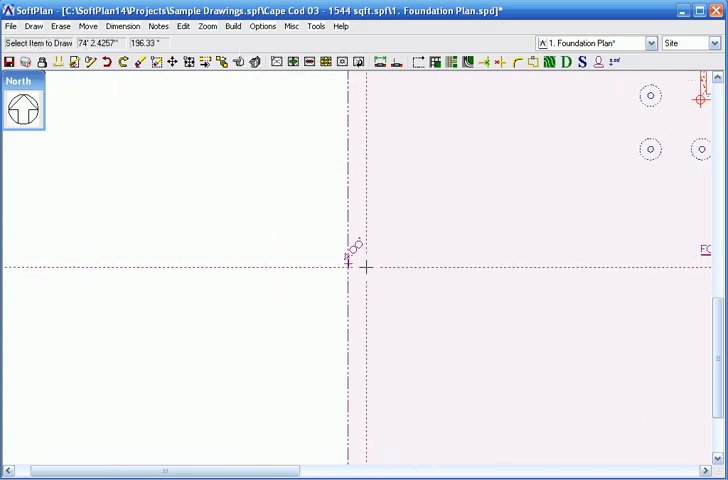
left_click(348, 260)
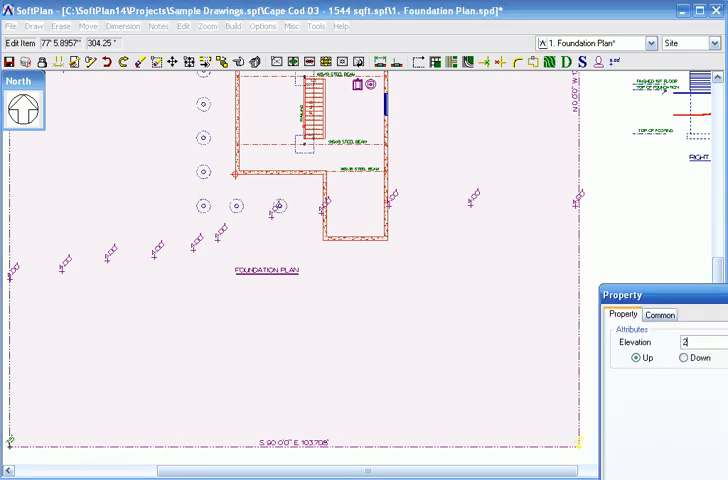
Change the property elevation to 2.00'
type("2.00'")
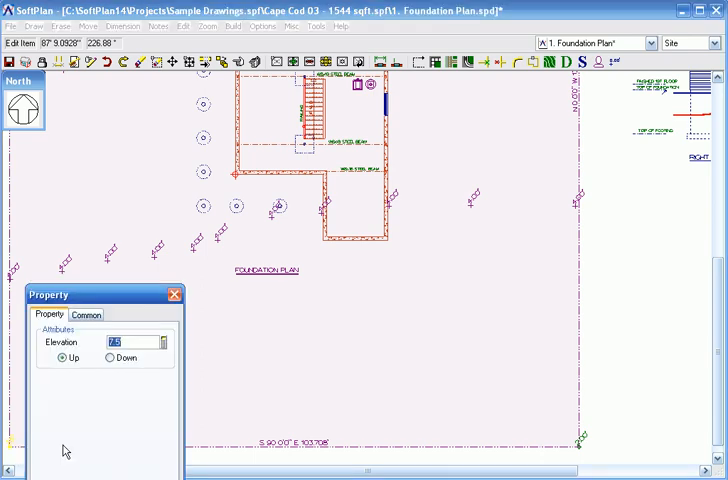
mouse_move(80, 447)
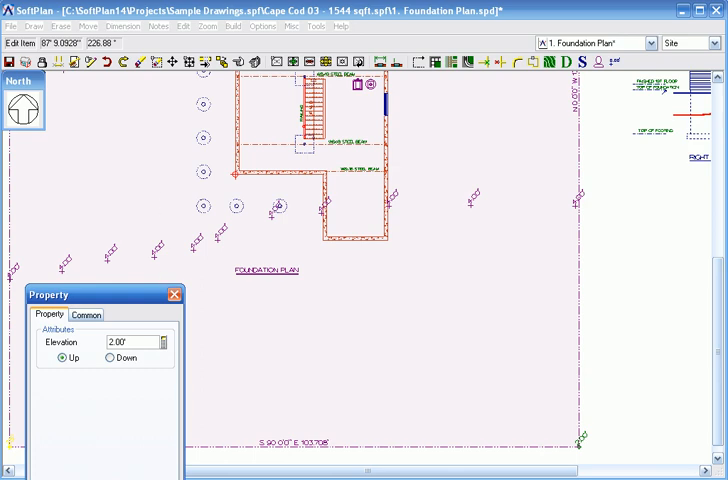
left_click(175, 294)
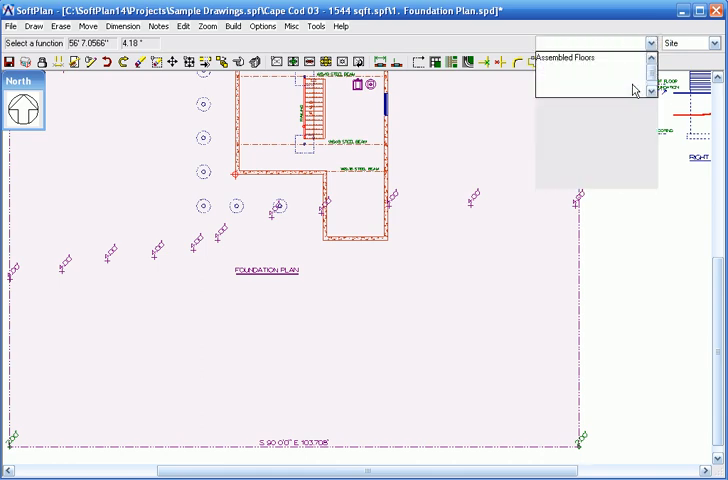
Switch to the main floor and recalculate the stair rise using 8 in the calculator
left_click(590, 79)
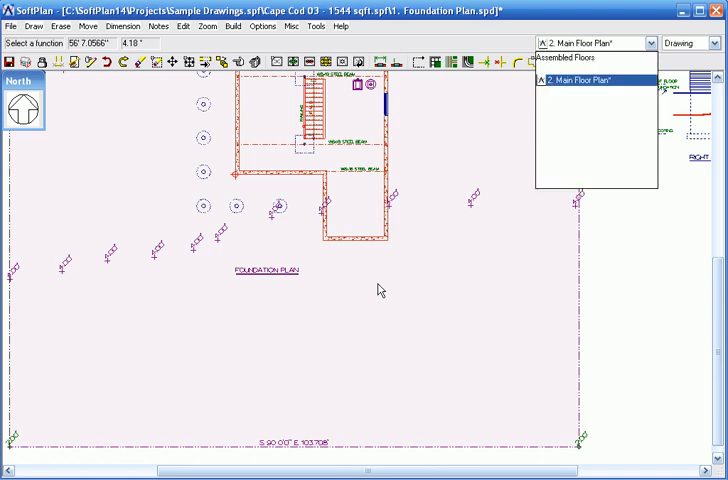
left_click(583, 80)
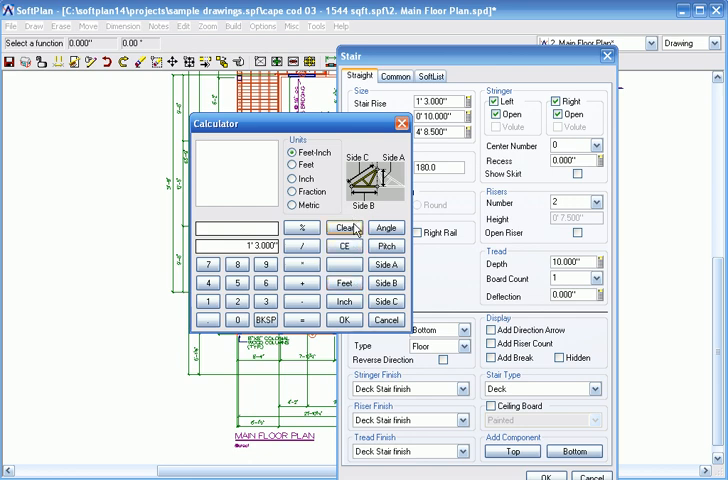
left_click(344, 227)
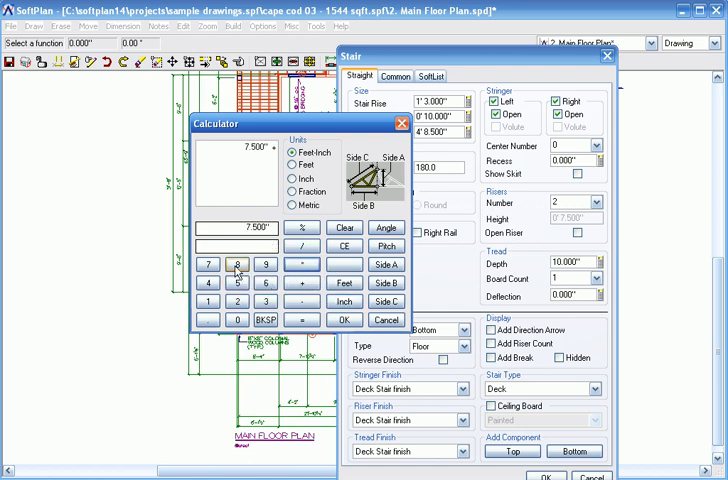
left_click(237, 264)
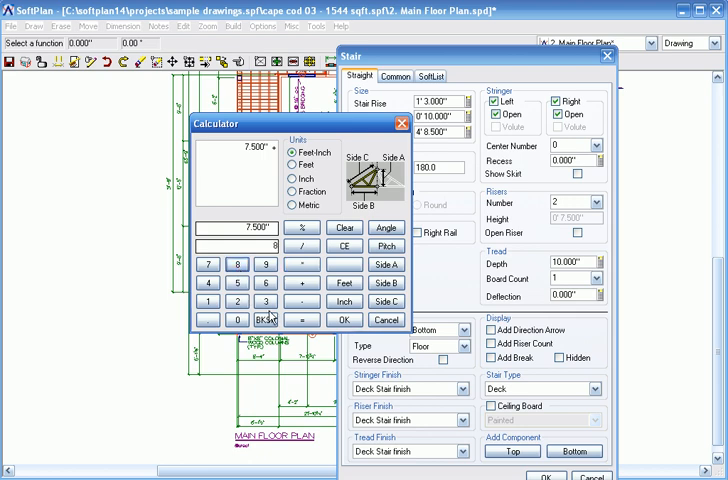
left_click(303, 319)
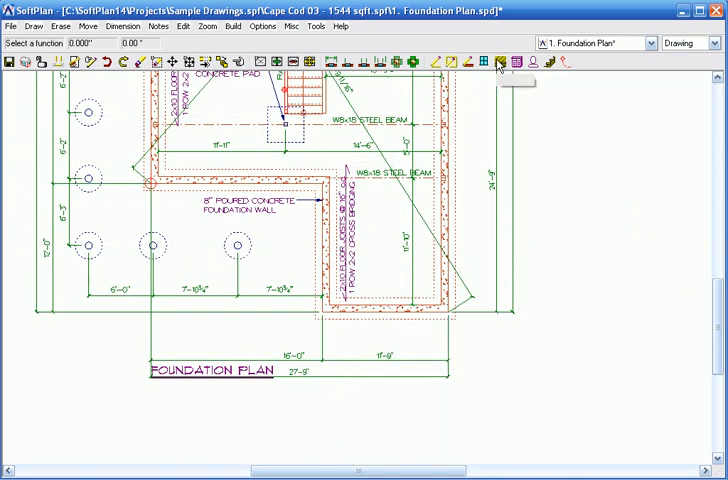
Pick a Casement window size from the Window symbols library for a new opening
left_click(479, 63)
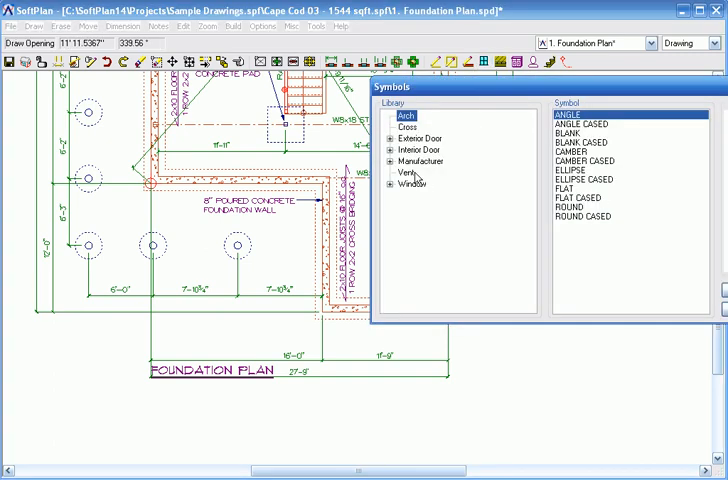
left_click(400, 186)
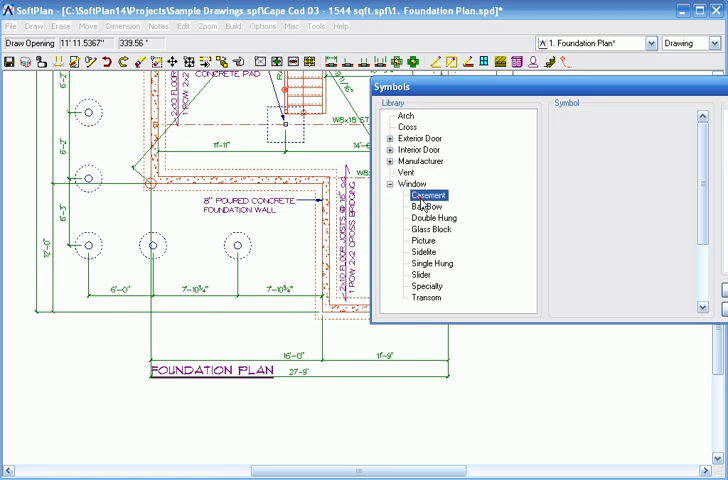
left_click(427, 194)
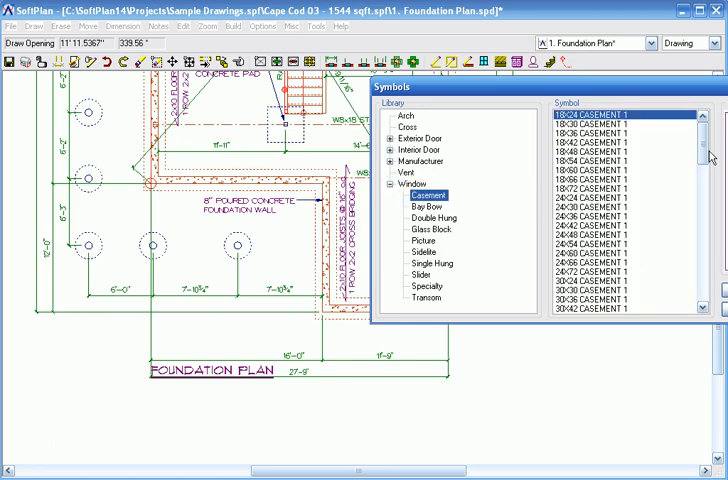
scroll("down", 3)
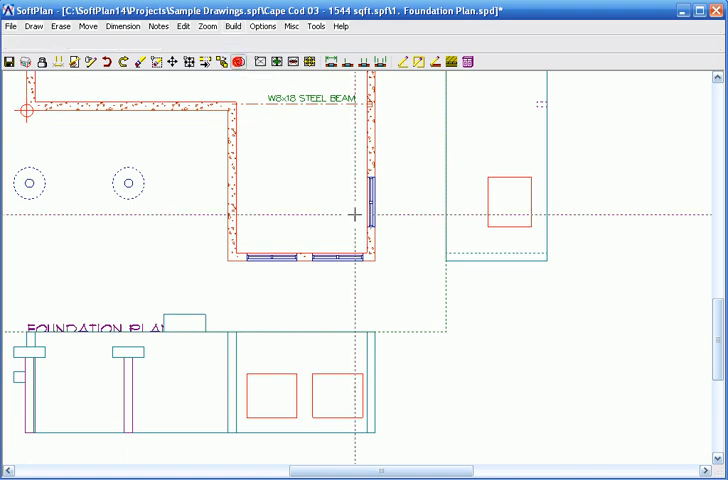
Set the right-wall casement window's offset to 0'0.000"
left_click(370, 195)
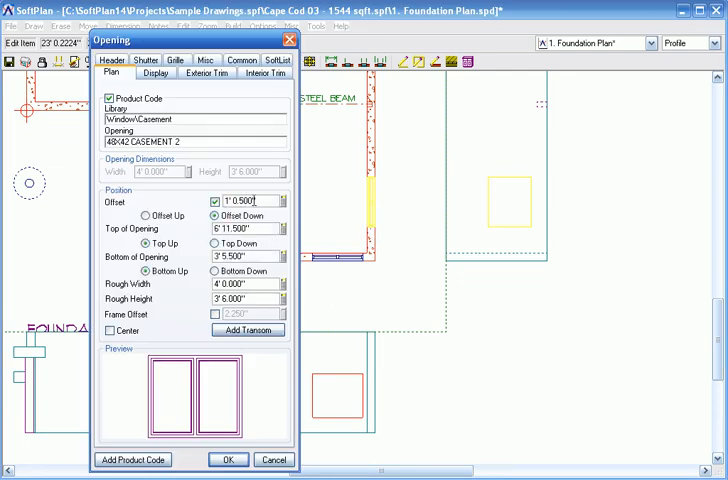
triple_click(245, 201)
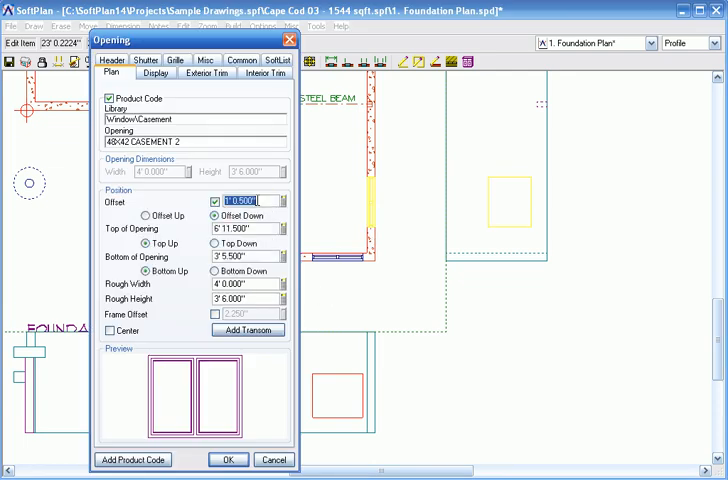
type("0'0.000\"")
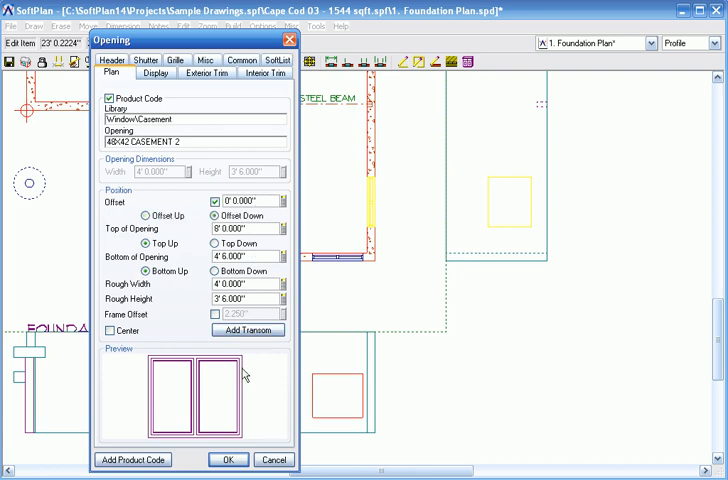
left_click(229, 459)
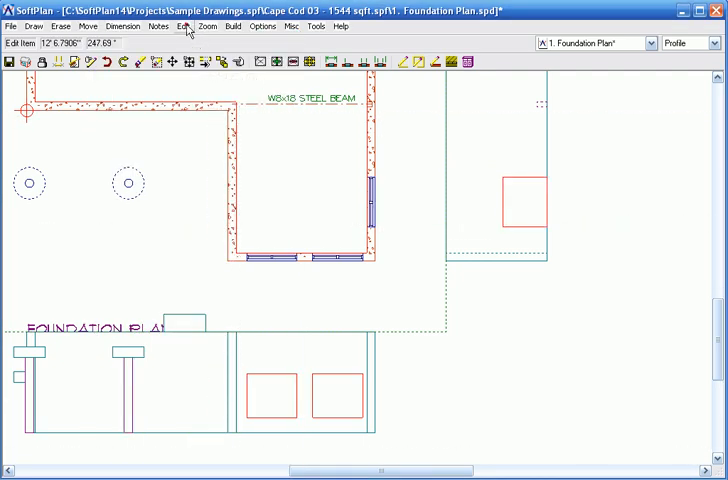
left_click(183, 26)
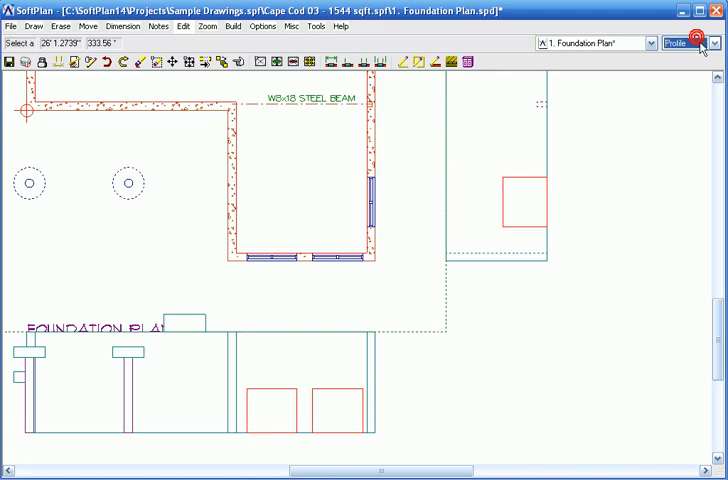
Equally space the bottom wall's two casement openings along the outer wall length
left_click(182, 27)
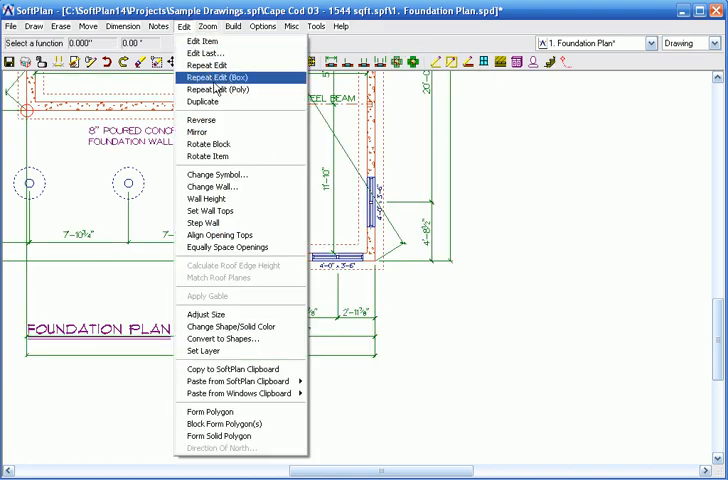
mouse_move(227, 247)
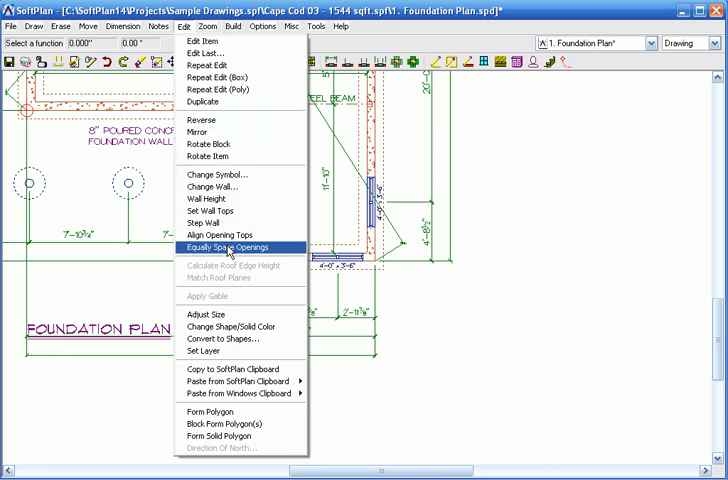
left_click(233, 247)
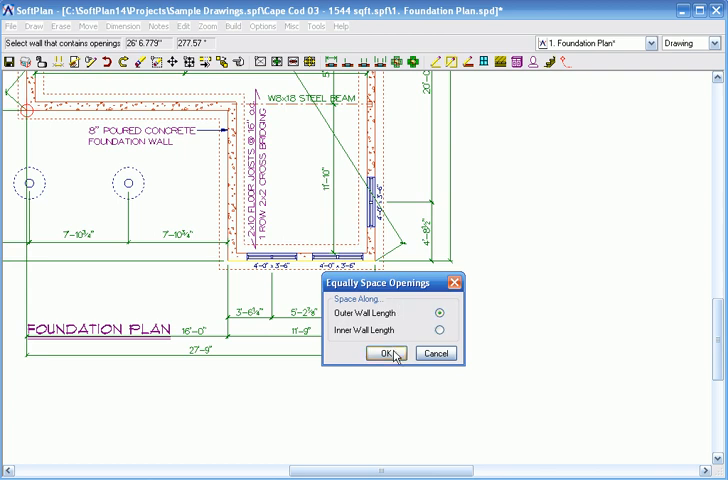
left_click(382, 353)
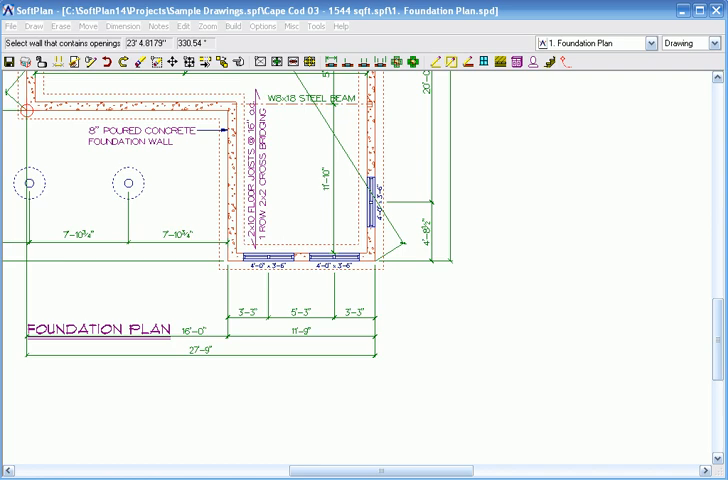
Switch to the 2. Main Floor Plan and start the Draw > Deck > Railing function
left_click(595, 42)
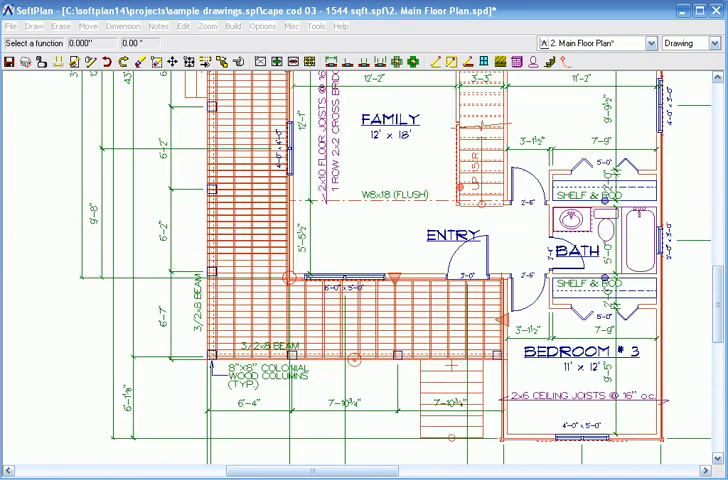
left_click(33, 27)
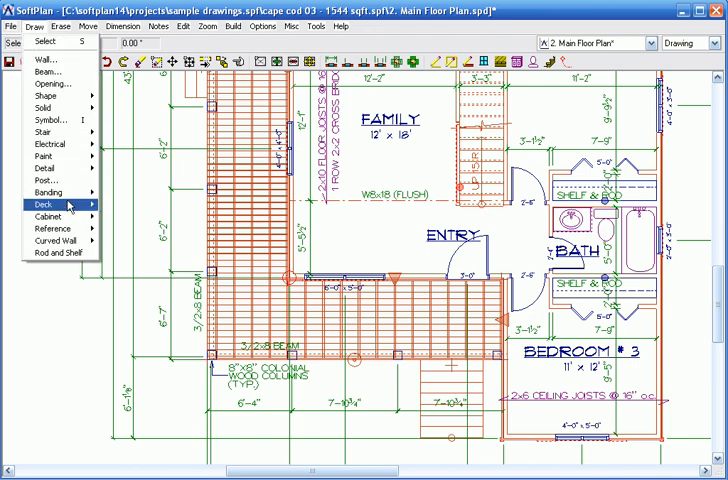
left_click(45, 203)
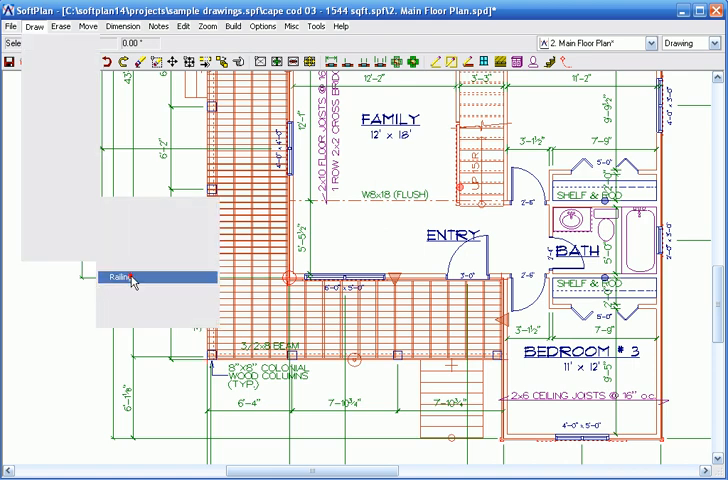
left_click(118, 277)
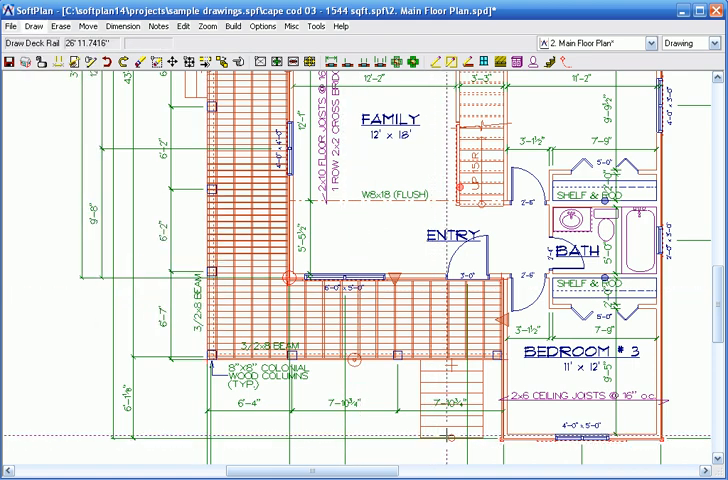